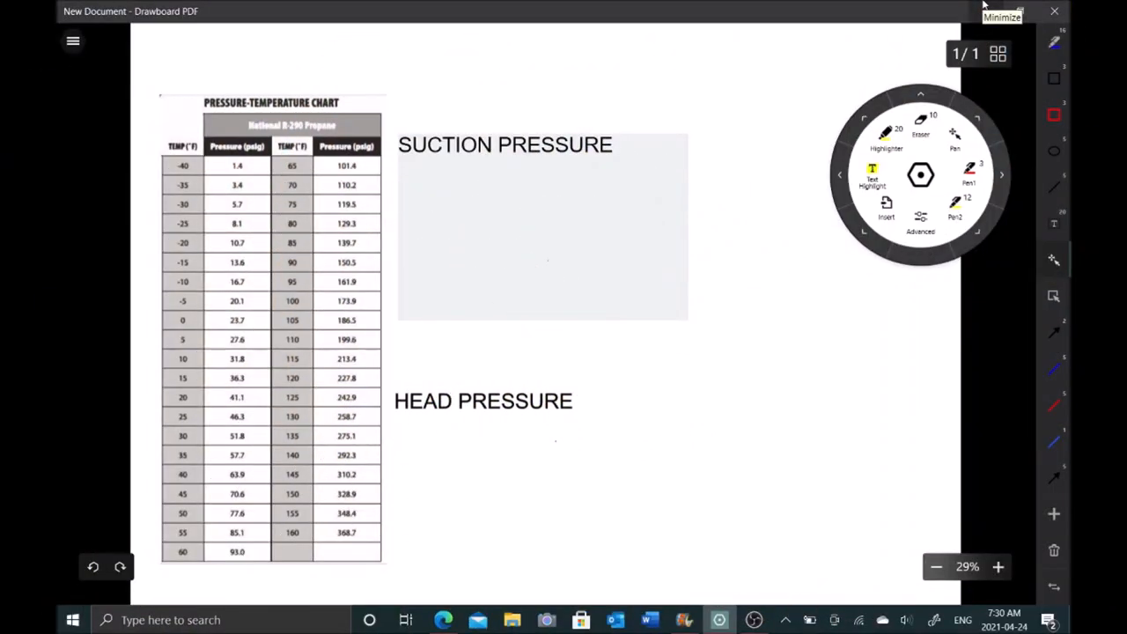
Write 'DESIRED BOX TEMP - TD (20F)' as the suction pressure formula line.
{"action": "type", "text": "D"}
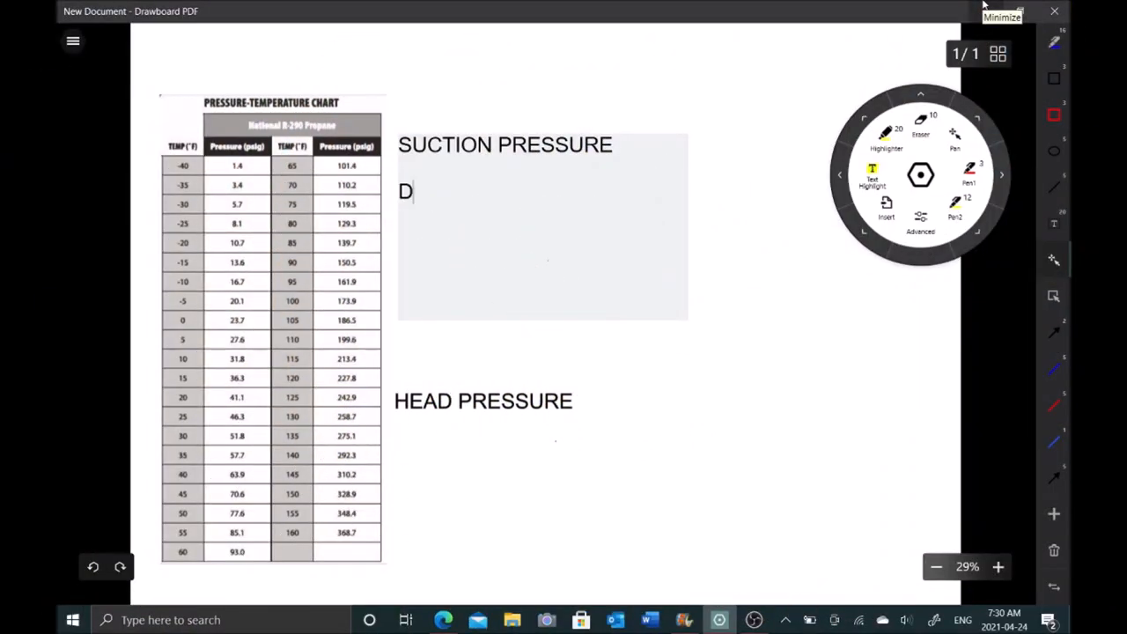
{"action": "type", "text": "ESIRED BOX"}
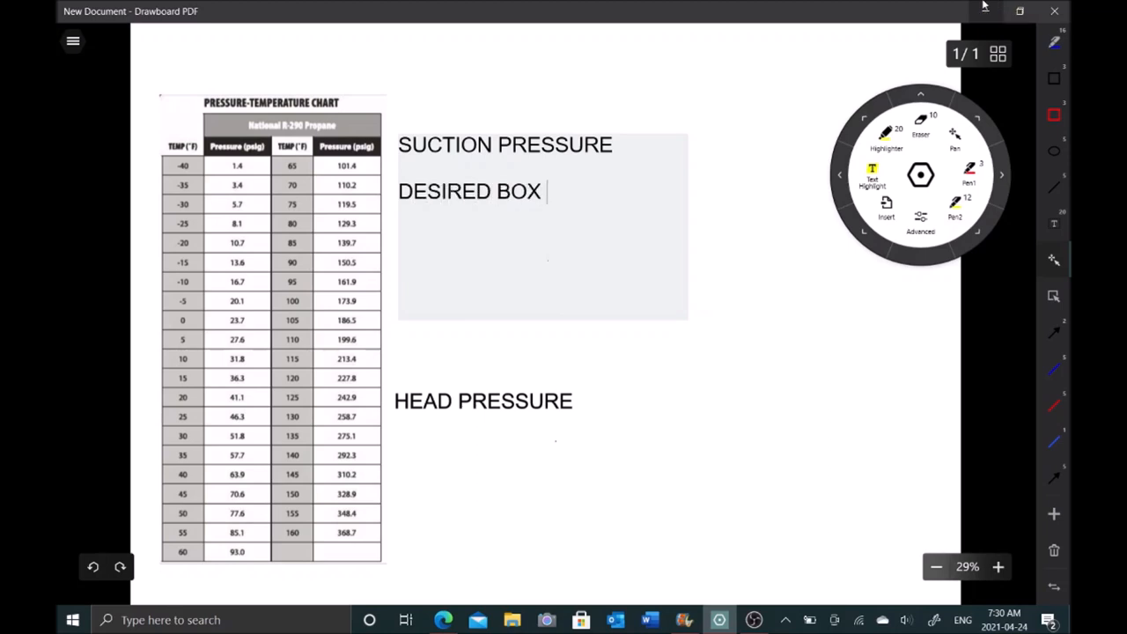
{"action": "type", "text": "TEMP -"}
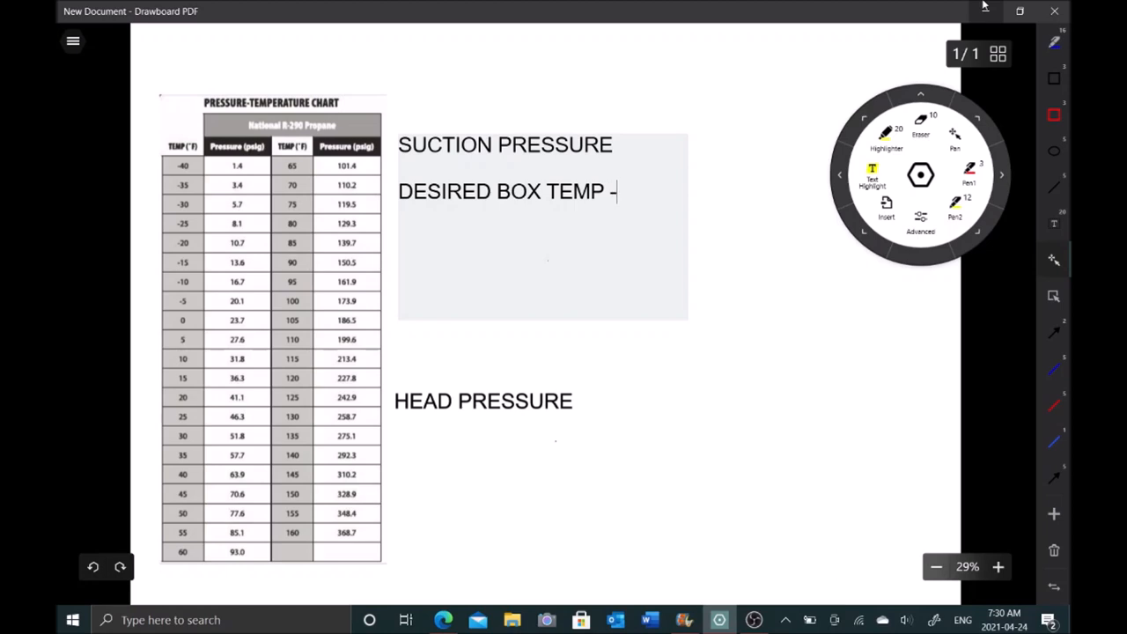
{"action": "type", "text": "TD"}
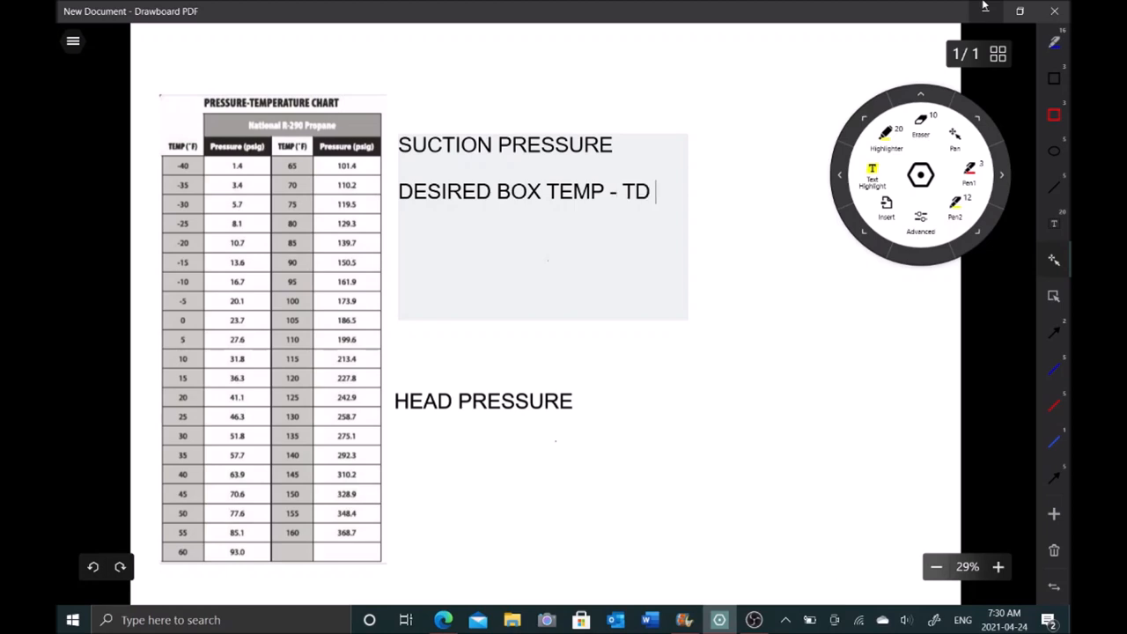
{"action": "type", "text": "(20F"}
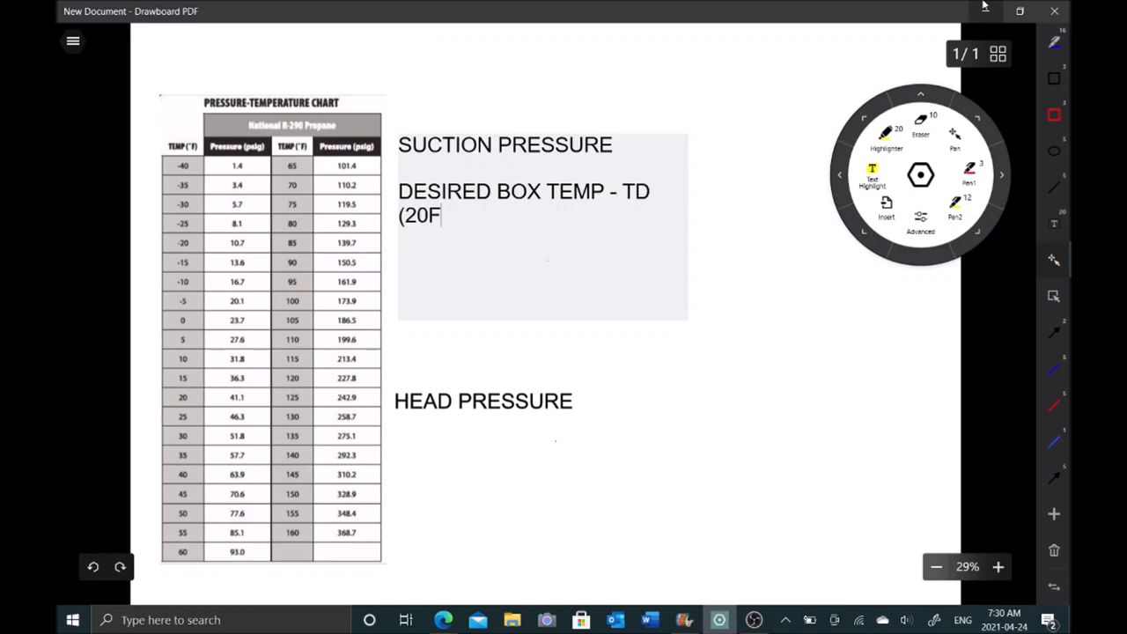
{"action": "type", "text": ")"}
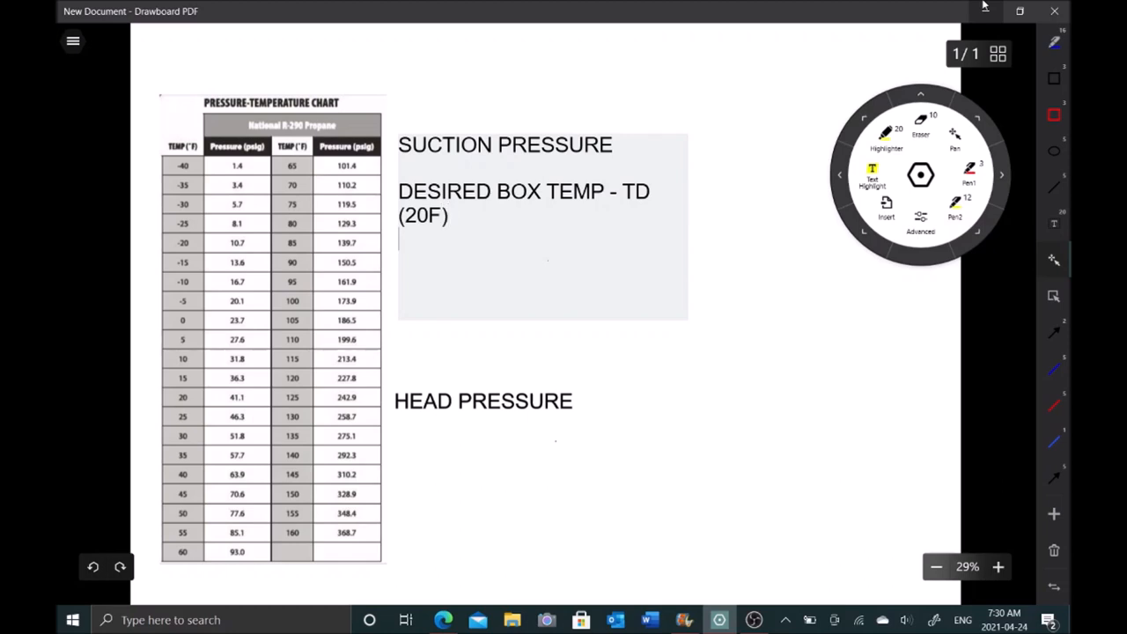
Add the working line '34F - 20F = 14F =' beneath it.
{"action": "type", "text": "3"}
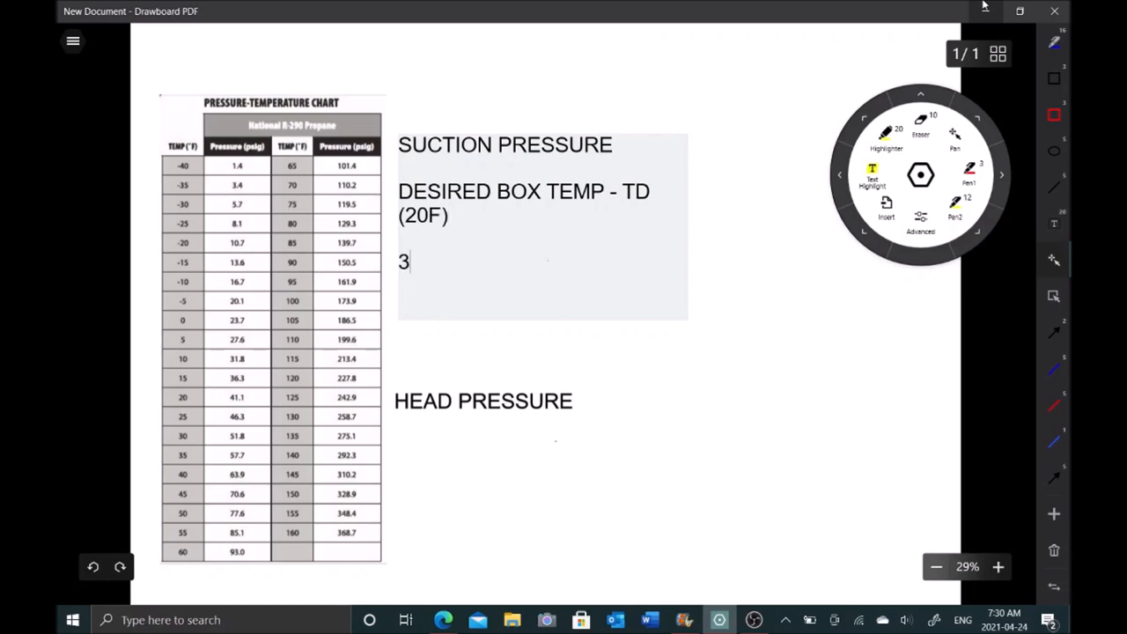
{"action": "type", "text": "4F"}
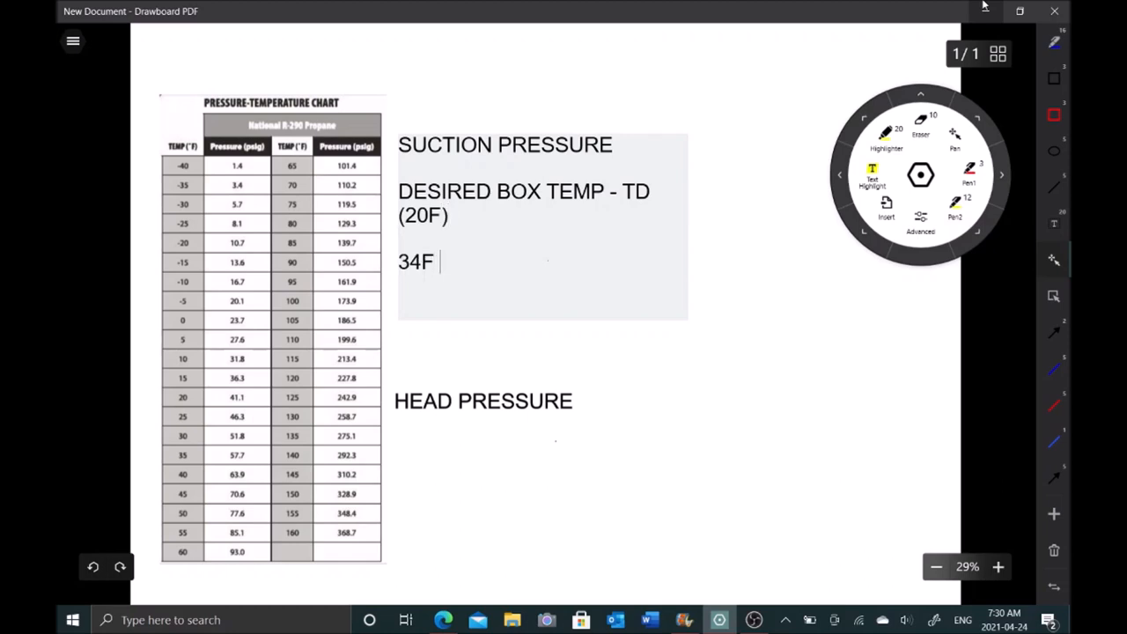
{"action": "type", "text": "- 20"}
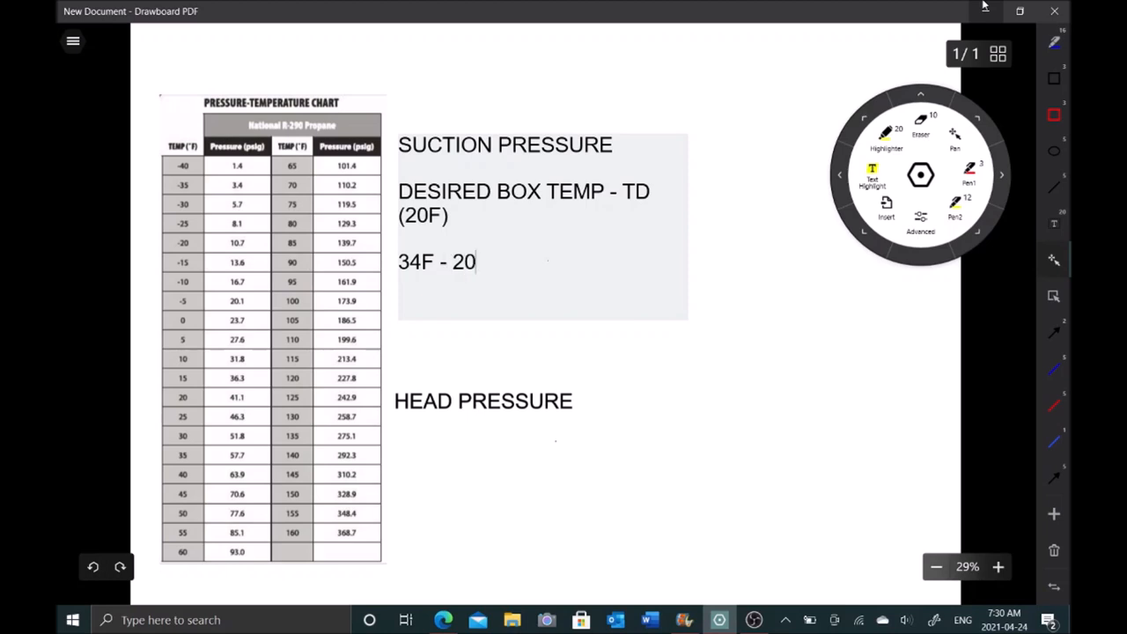
{"action": "type", "text": "F = 1"}
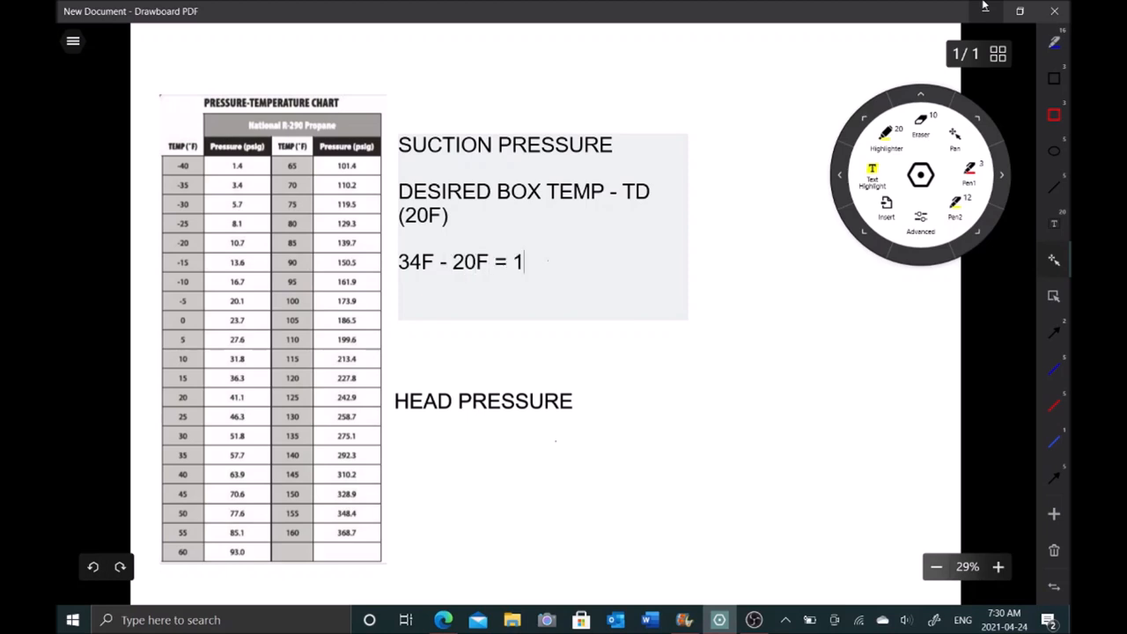
{"action": "type", "text": "4F ="}
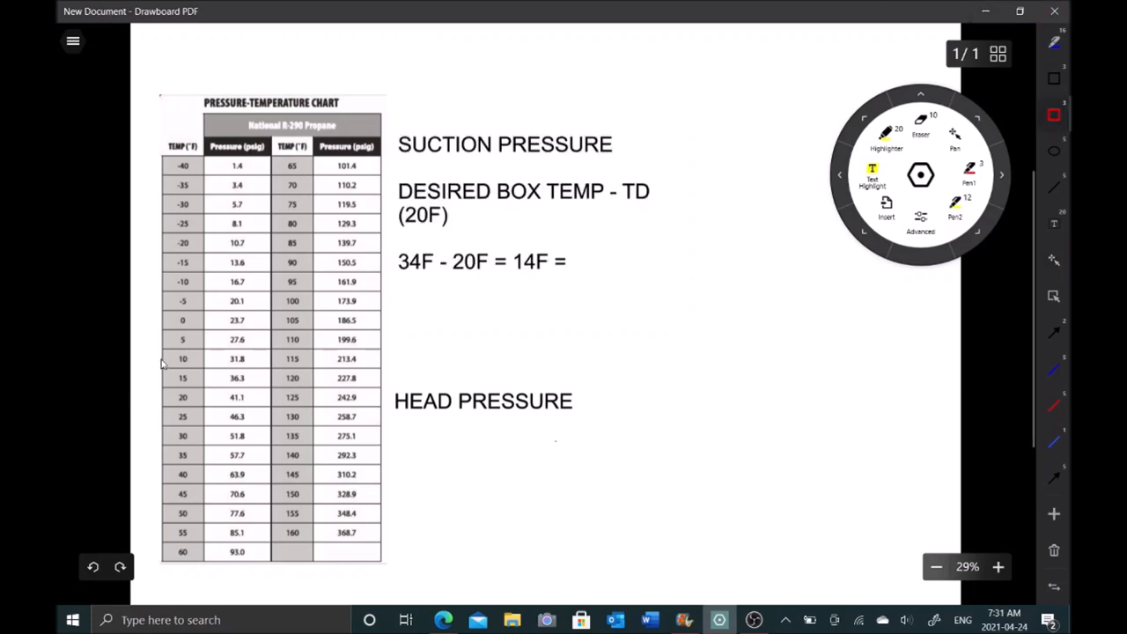
Box the chart's 15F / 36.3 row in red and complete the line as '14F = 36 PSI'.
{"action": "left_click_drag", "start_coordinate": [161, 370], "coordinate": [200, 388]}
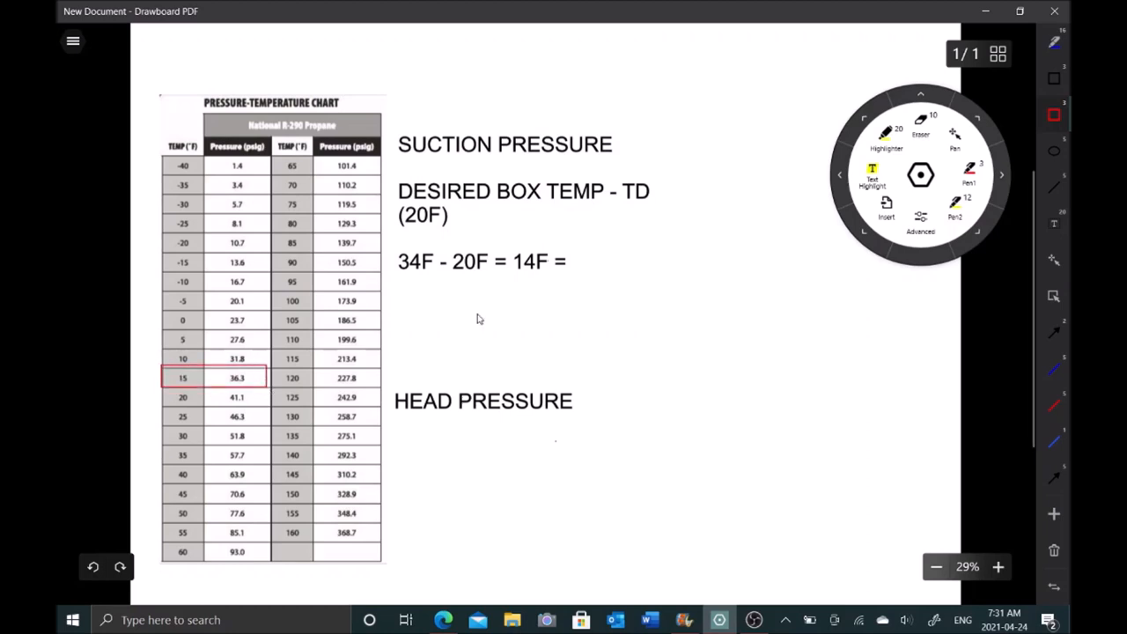
{"action": "mouse_move", "coordinate": [1056, 202]}
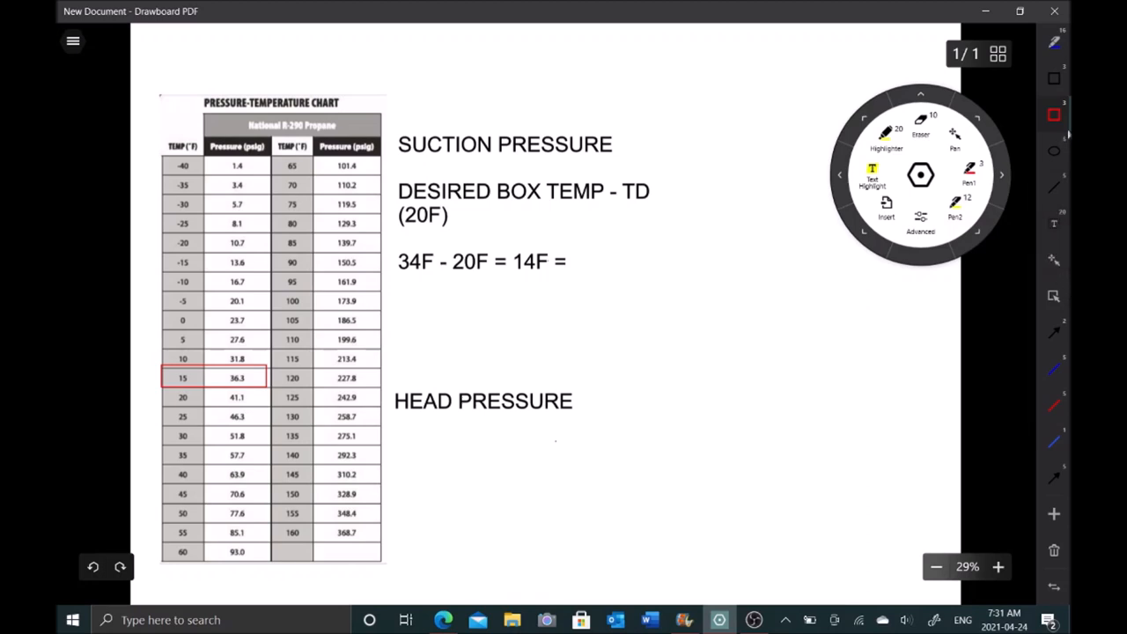
{"action": "type", "text": "36"}
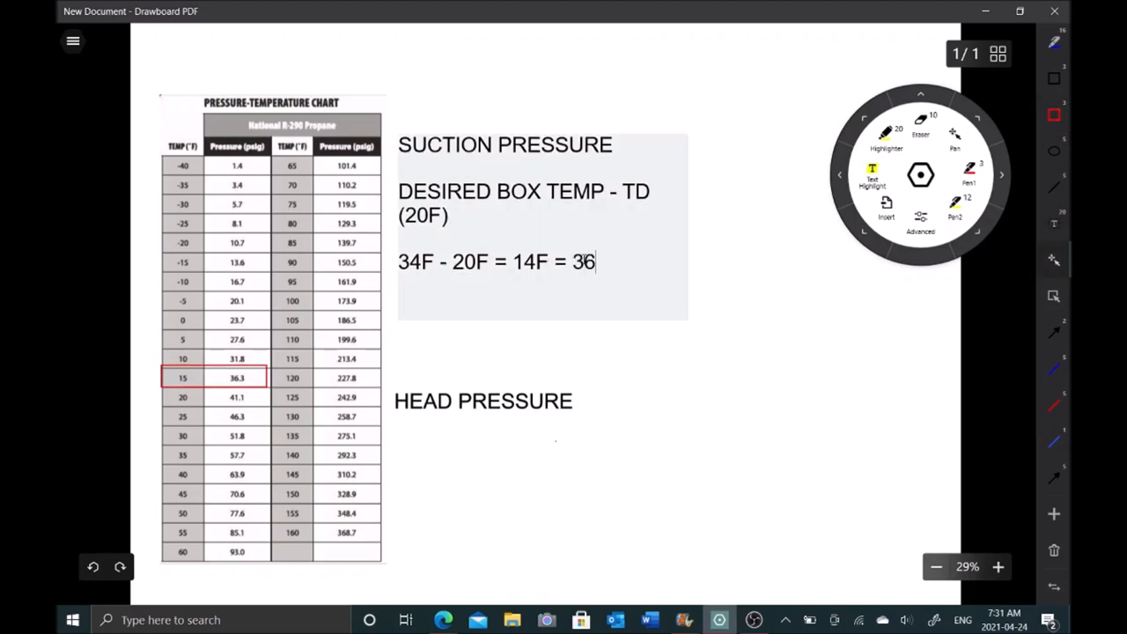
{"action": "type", "text": "PSI"}
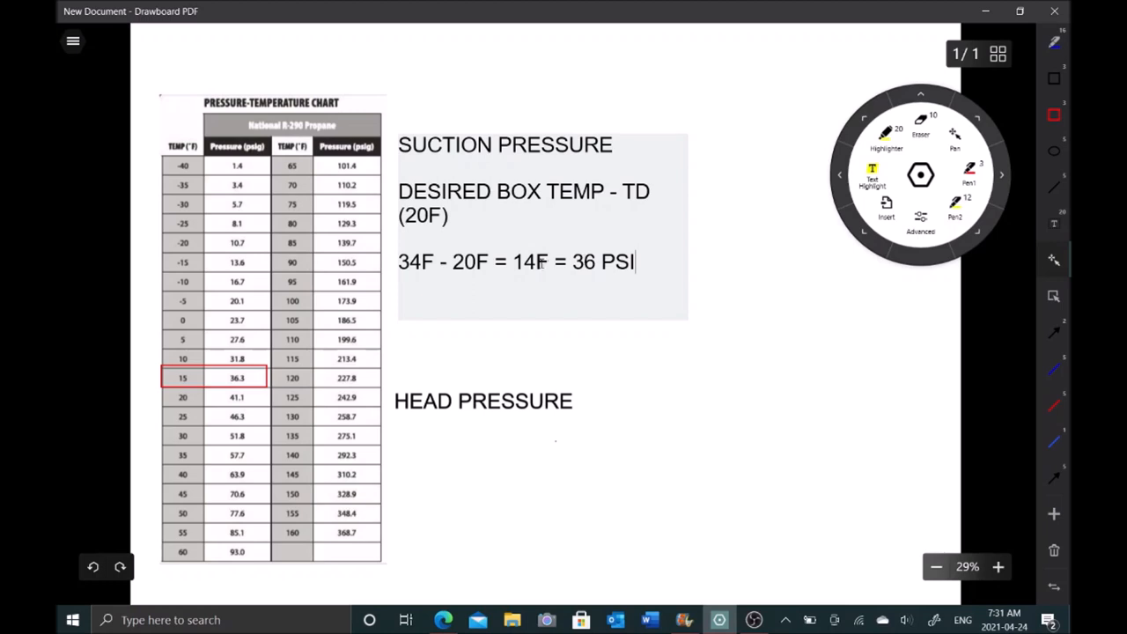
{"action": "double_click", "coordinate": [530, 261]}
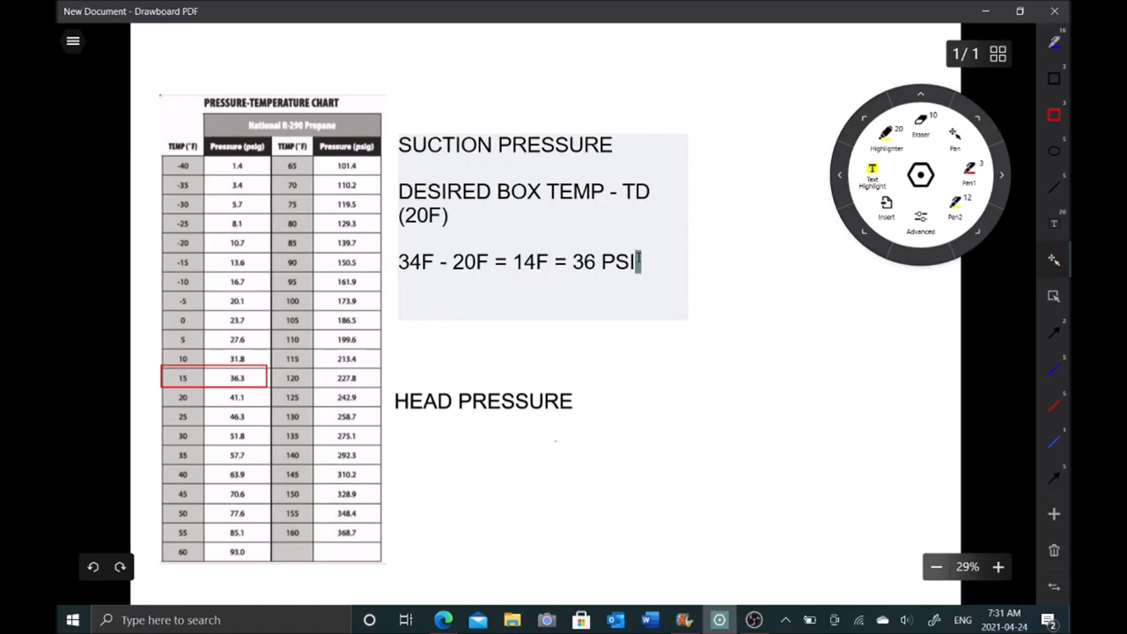
{"action": "double_click", "coordinate": [602, 260]}
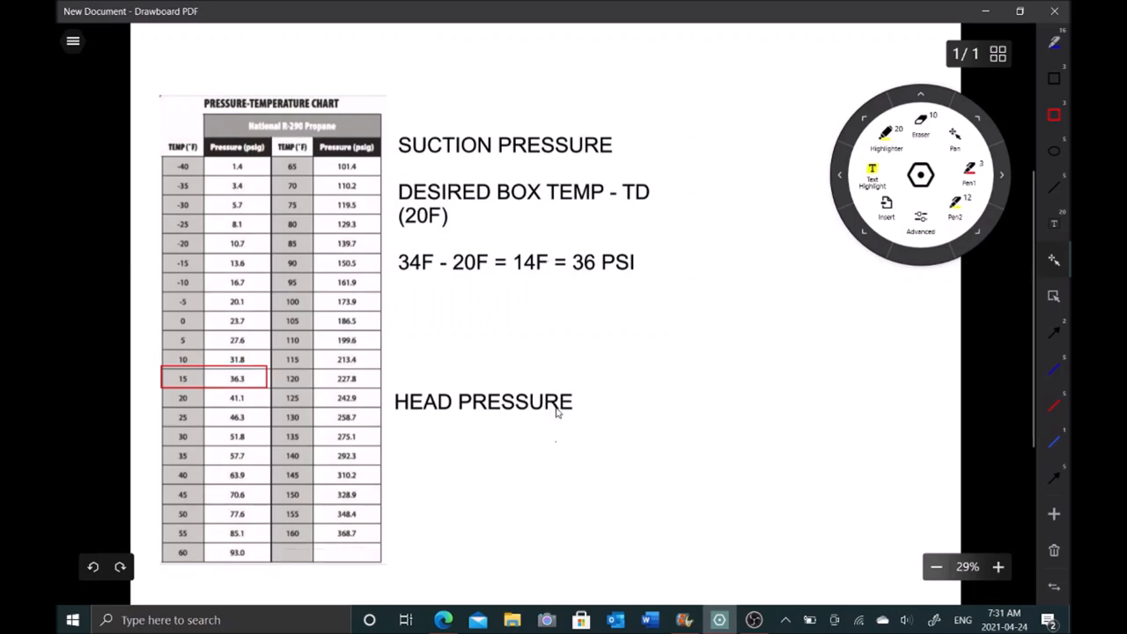
Write 'AMBIENT + 15F=' as the head pressure formula under HEAD PRESSURE.
{"action": "left_click", "coordinate": [554, 414]}
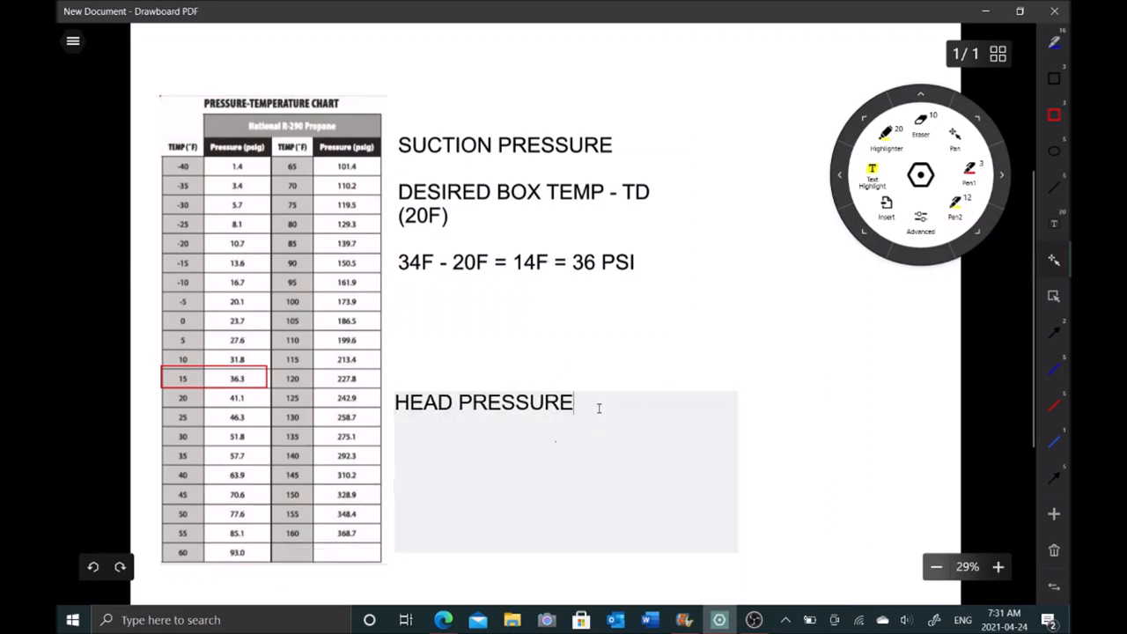
{"action": "type", "text": "AMBI"}
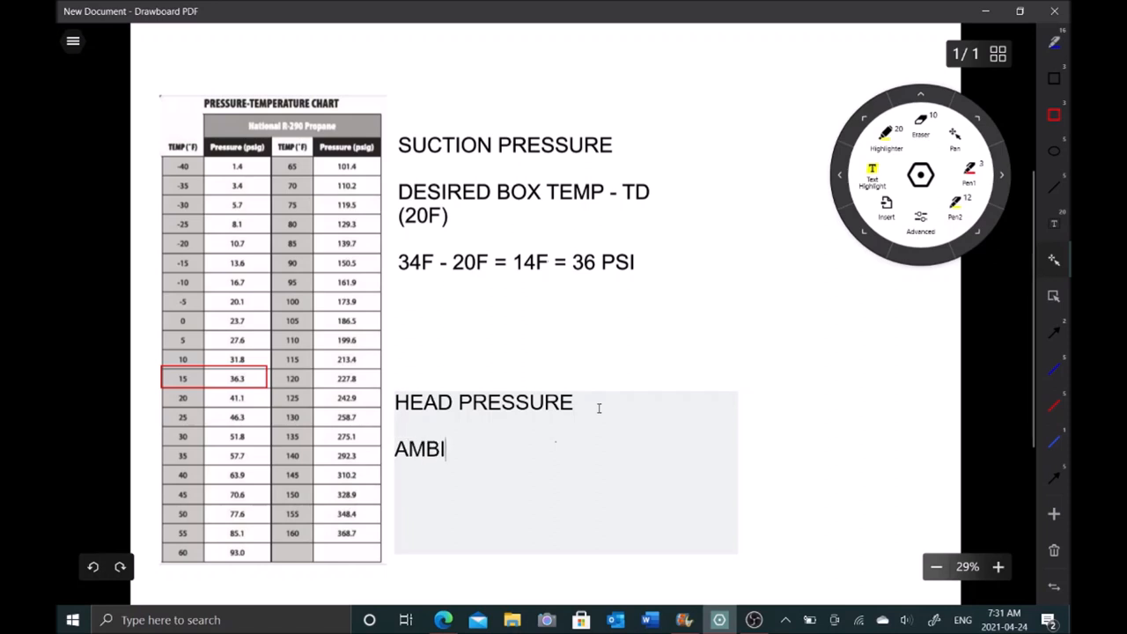
{"action": "type", "text": "ENT +"}
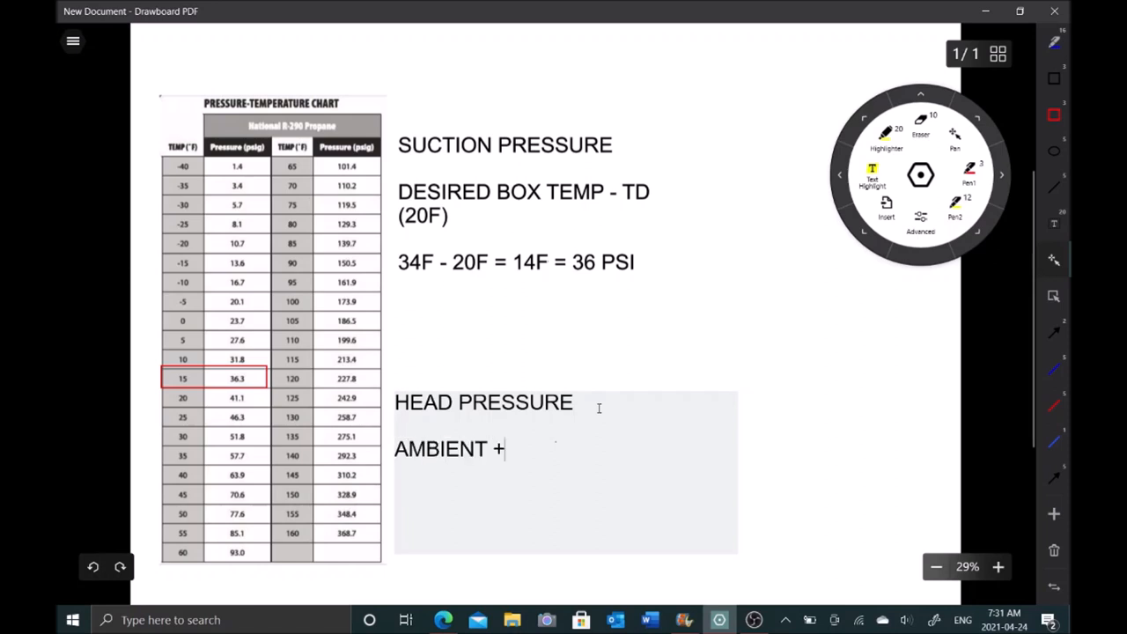
{"action": "type", "text": "15"}
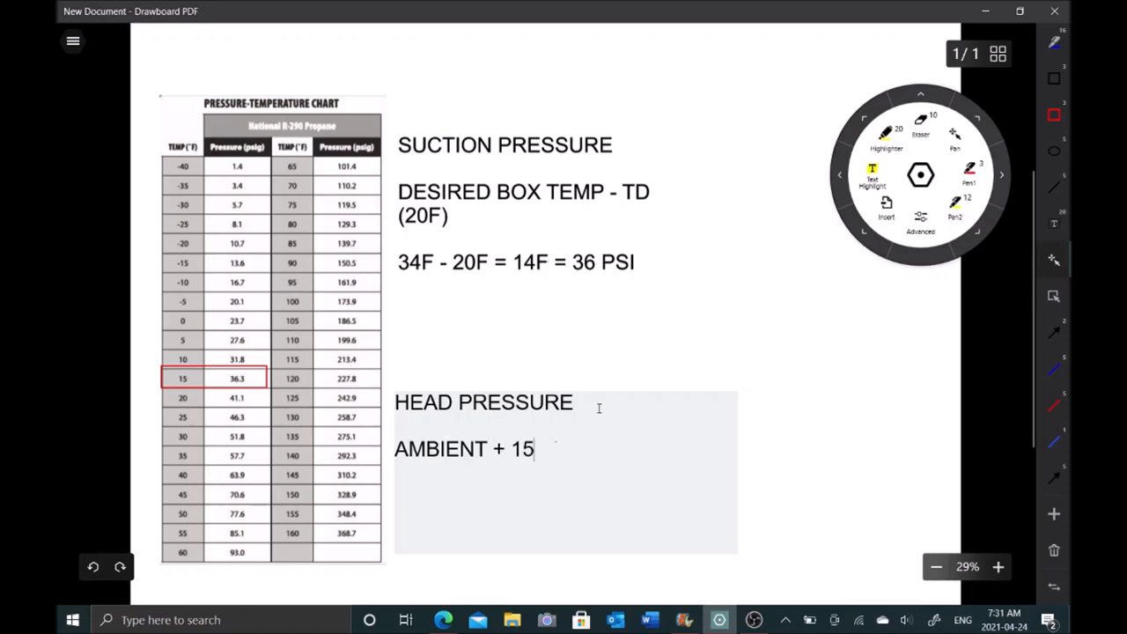
{"action": "type", "text": "F="}
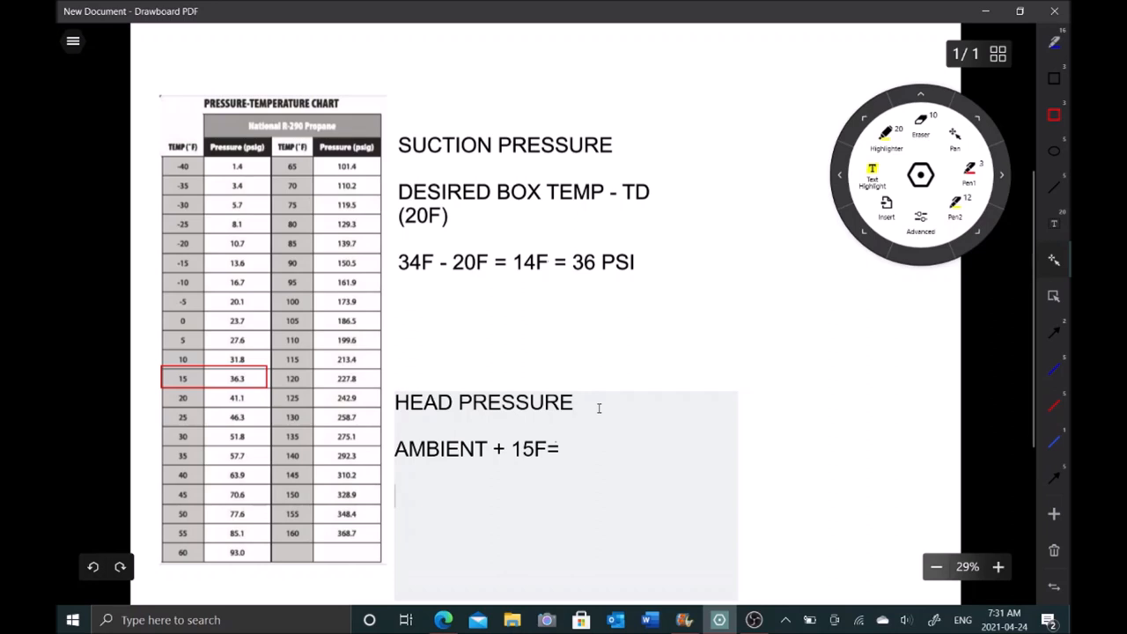
Add the working line '71 + 10/15= 81-86F =' beneath it.
{"action": "type", "text": "71"}
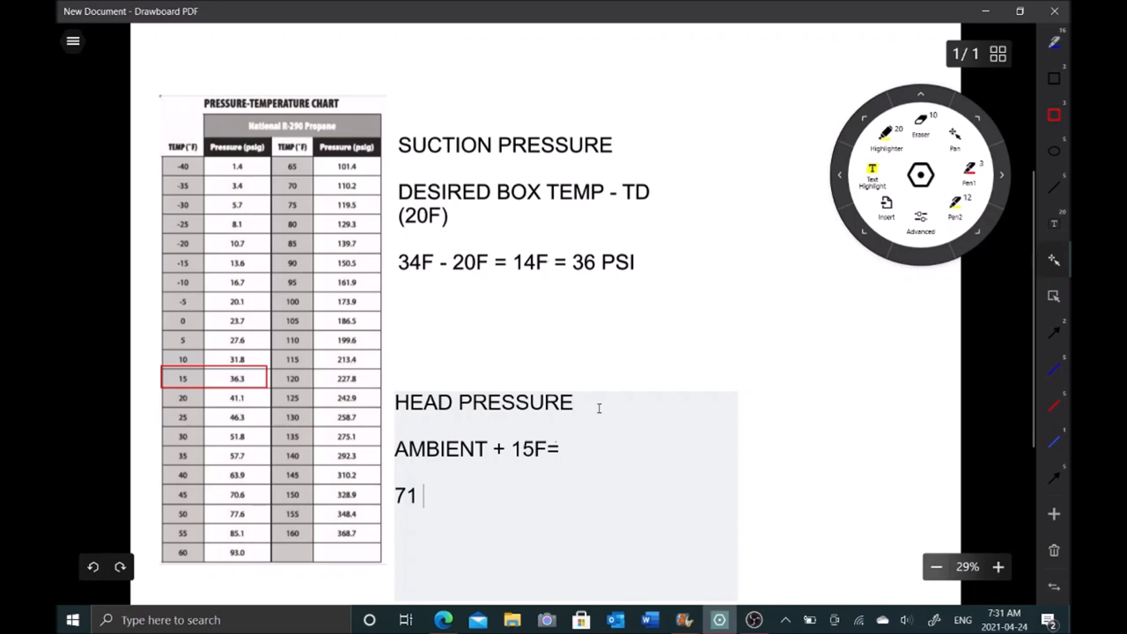
{"action": "type", "text": "+"}
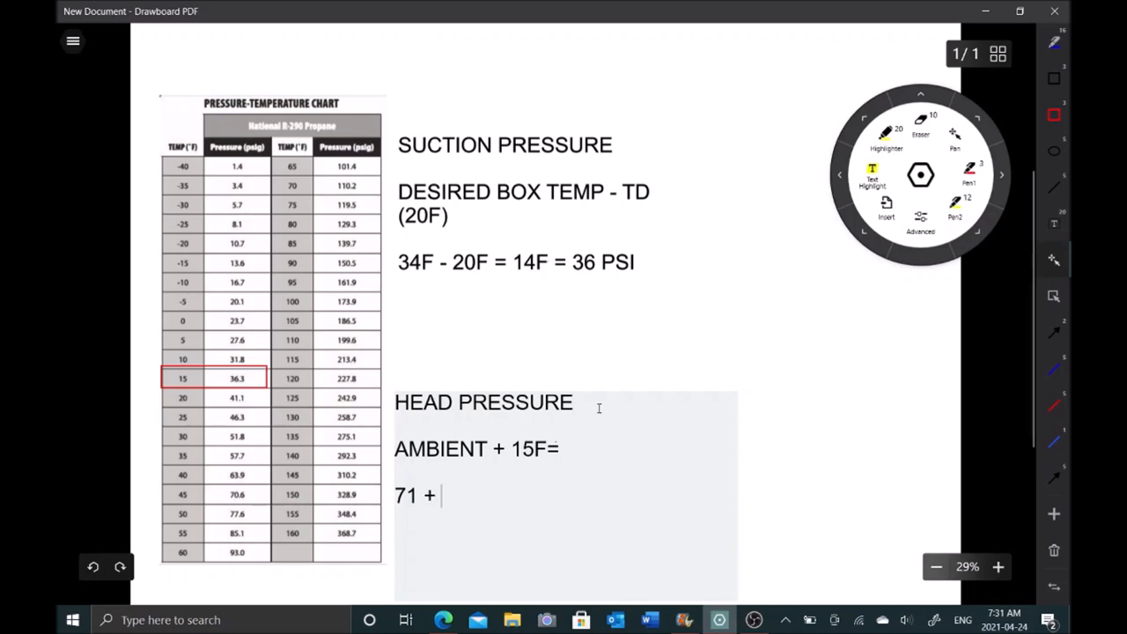
{"action": "type", "text": "1"}
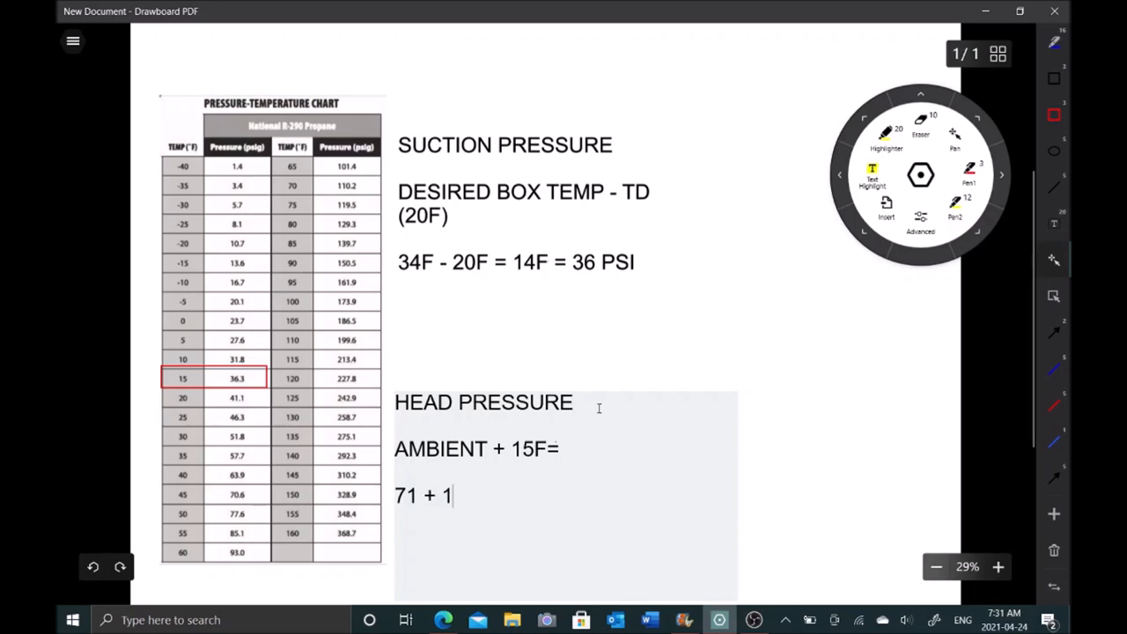
{"action": "type", "text": "0"}
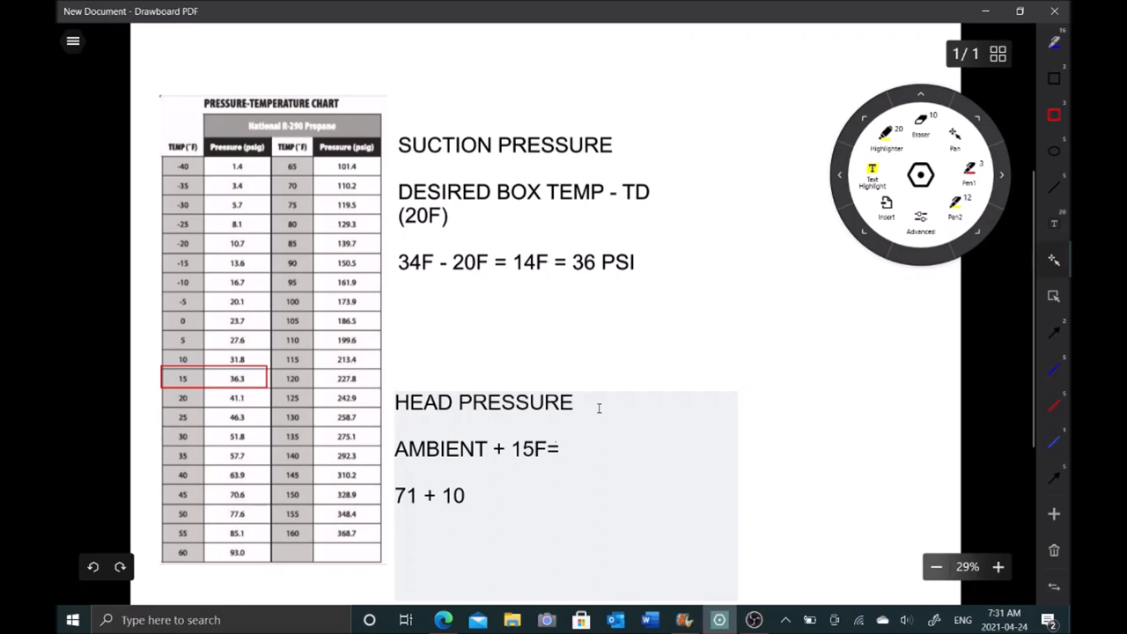
{"action": "type", "text": "/15"}
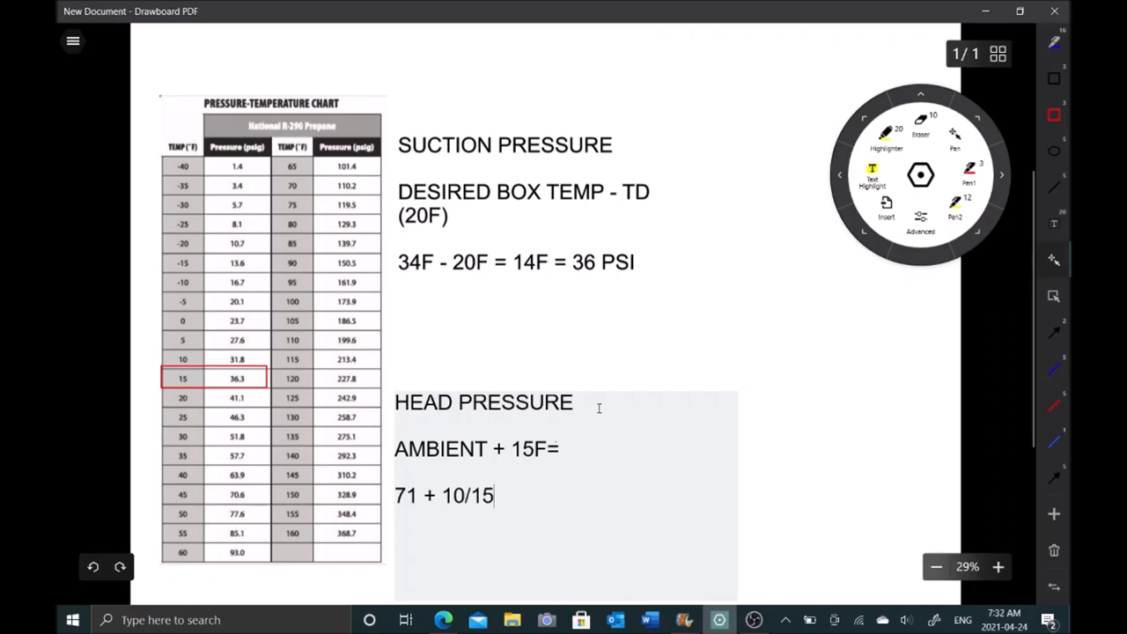
{"action": "type", "text": "="}
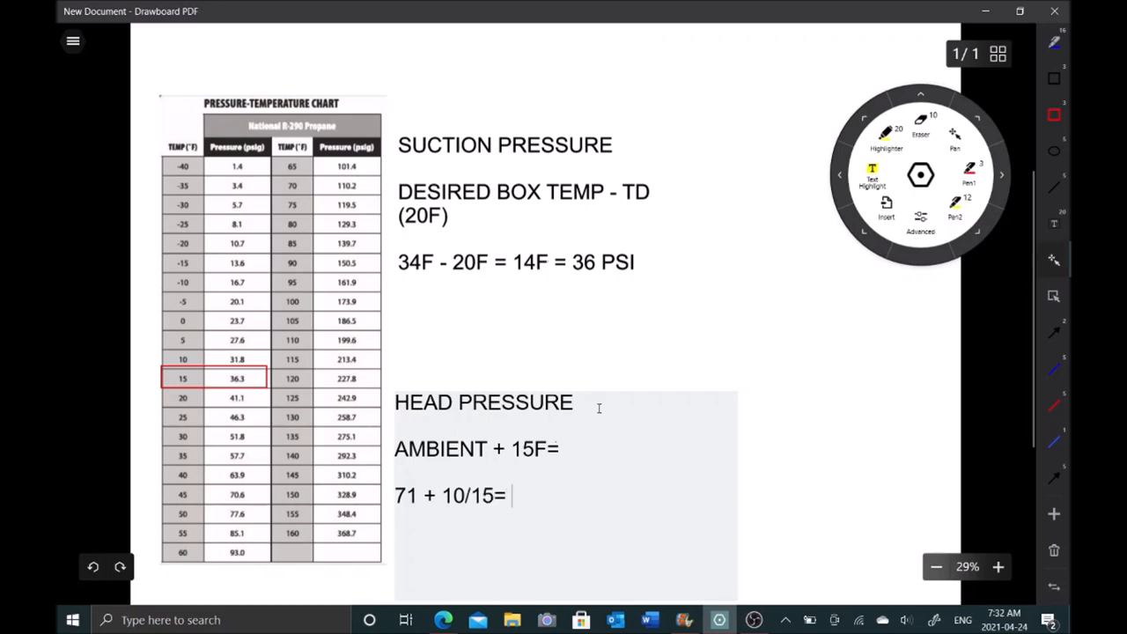
{"action": "type", "text": "81"}
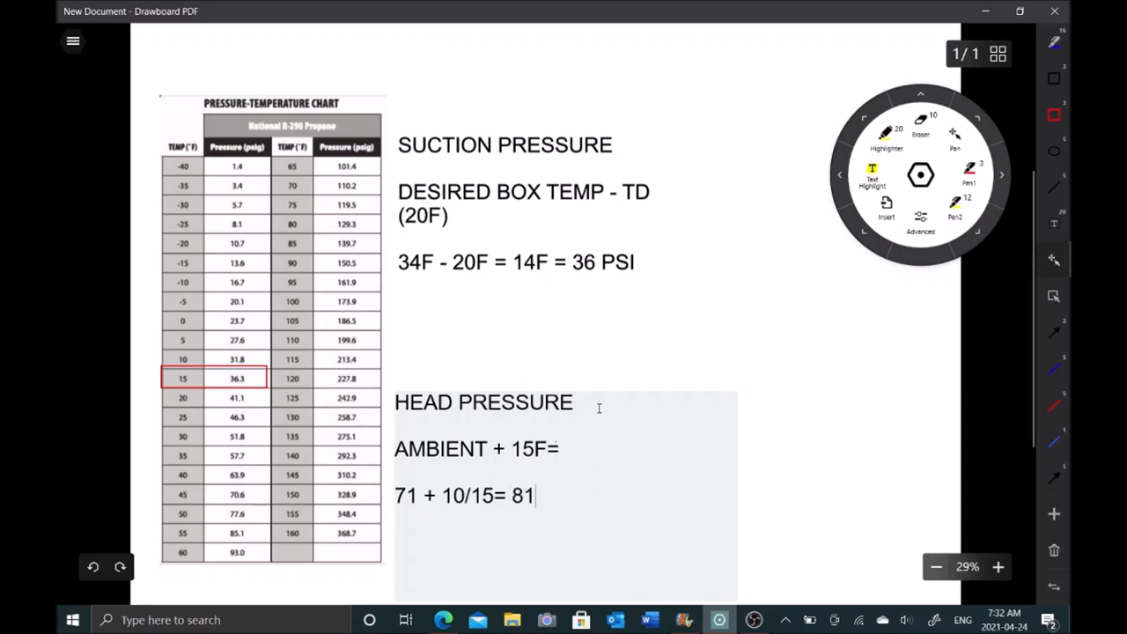
{"action": "type", "text": "-86"}
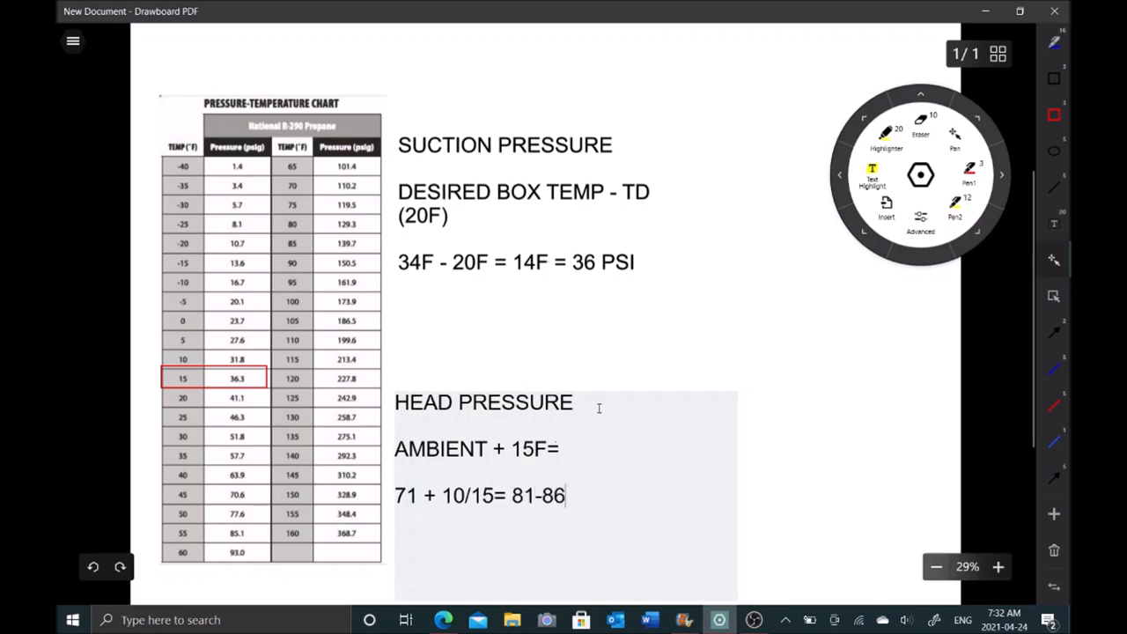
{"action": "type", "text": "F ="}
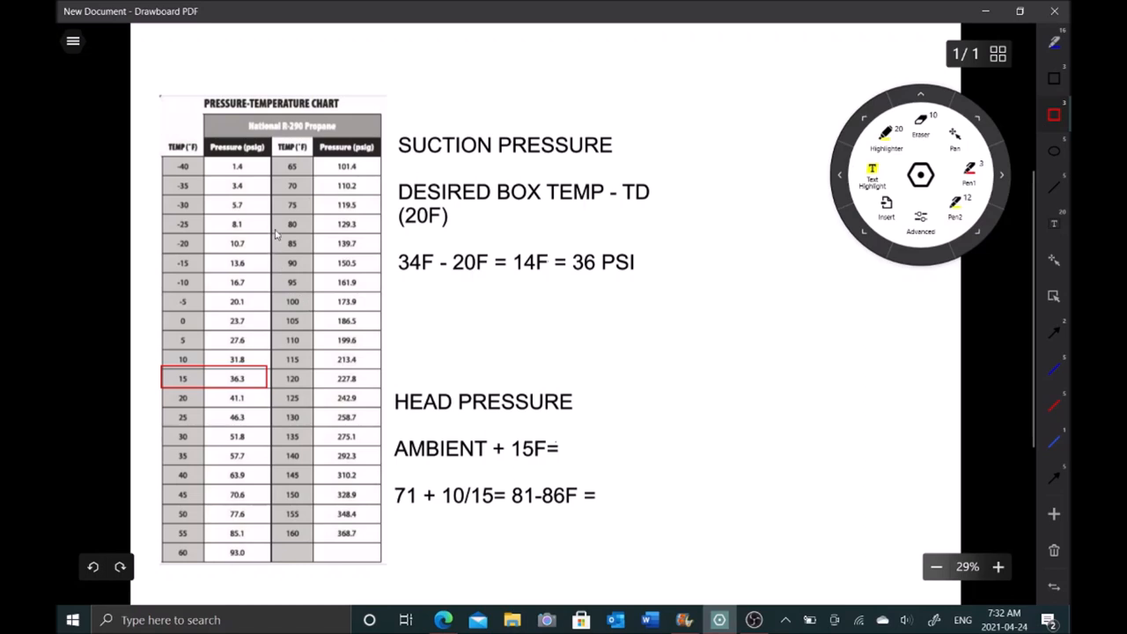
Box the chart's 80 and 85F rows in red and complete the line as '81-86F = 130-140PSI'.
{"action": "left_click_drag", "start_coordinate": [279, 220], "coordinate": [384, 255]}
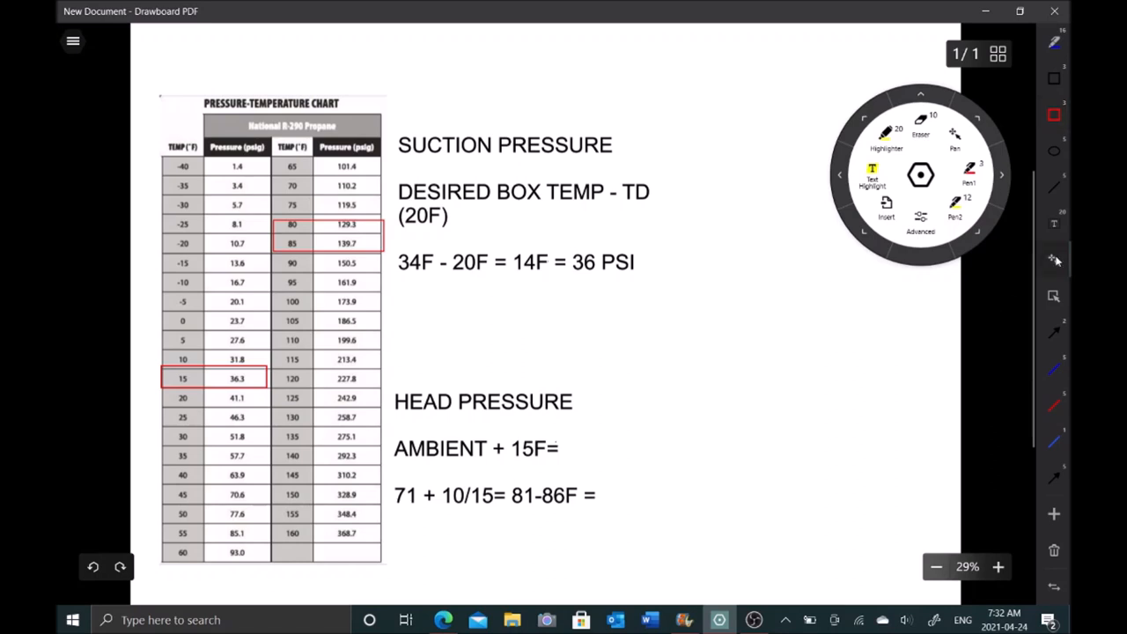
{"action": "type", "text": "130-1"}
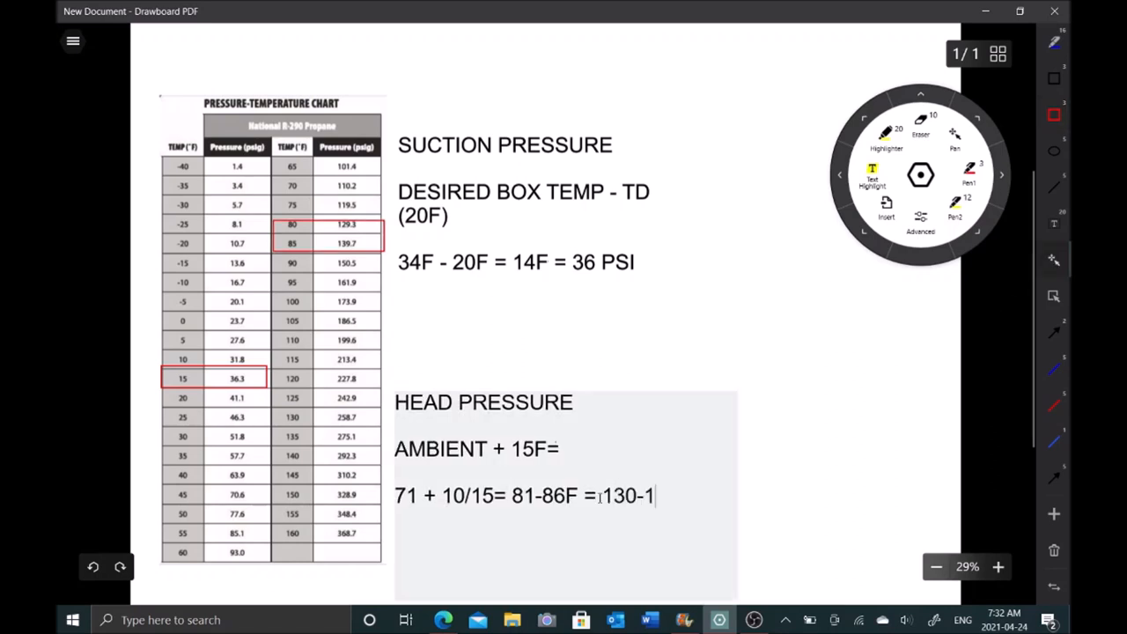
{"action": "type", "text": "40PSI"}
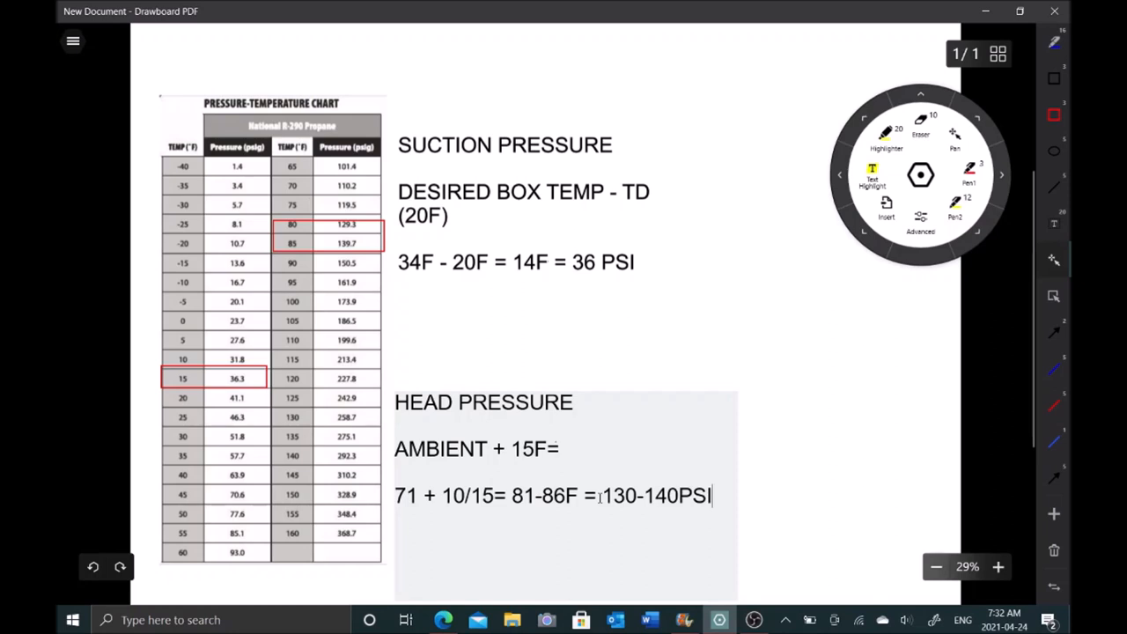
{"action": "double_click", "coordinate": [563, 495]}
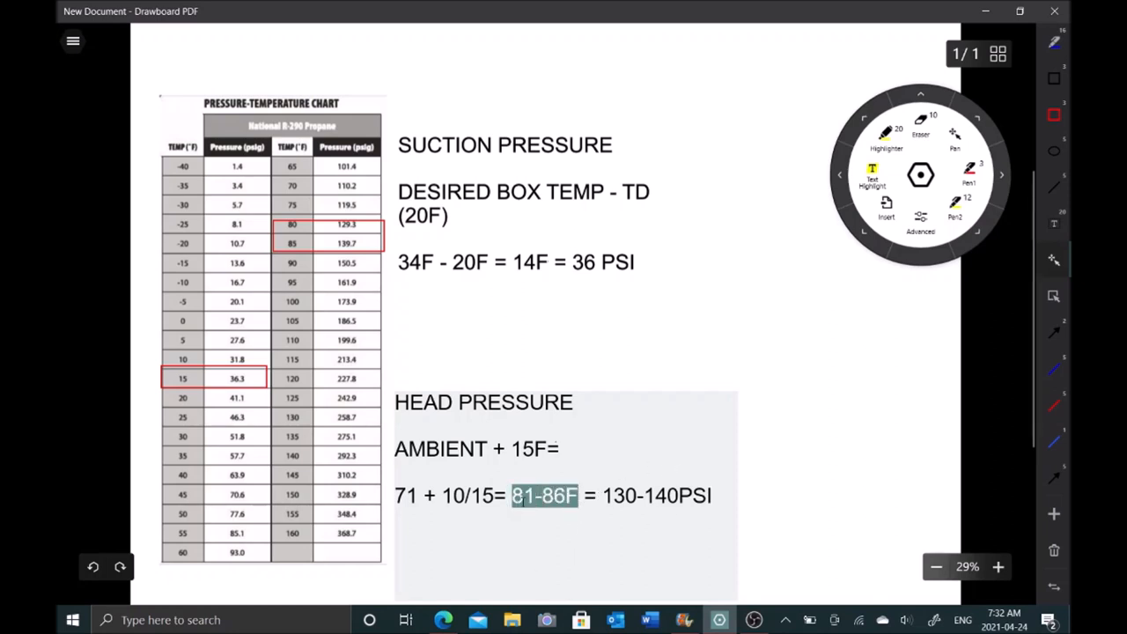
{"action": "mouse_move", "coordinate": [556, 544]}
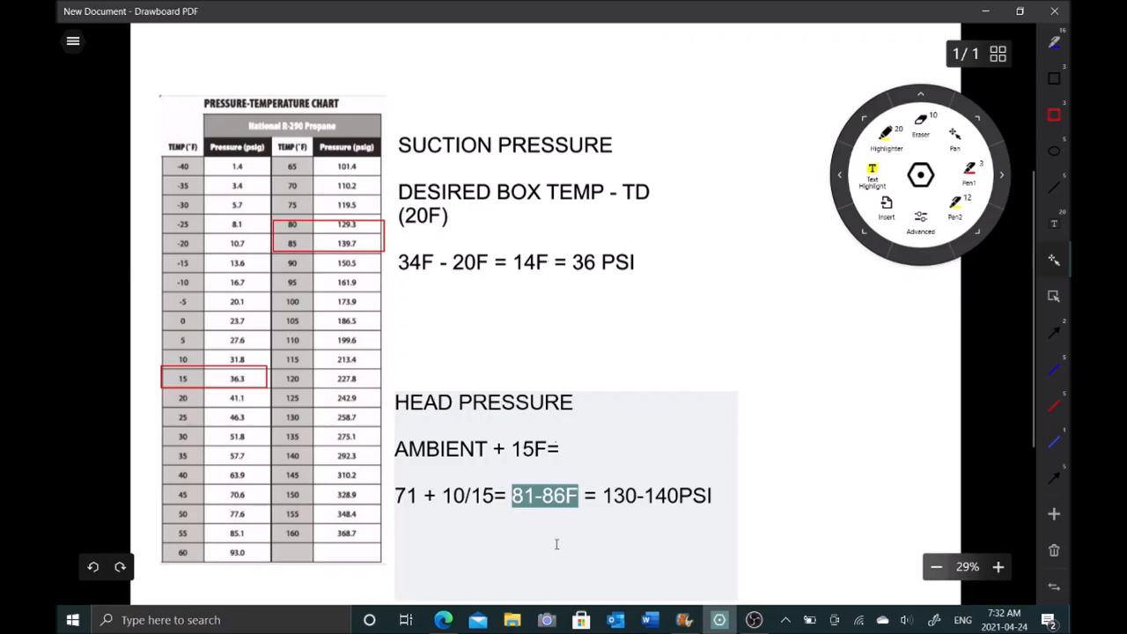
{"action": "mouse_move", "coordinate": [750, 595]}
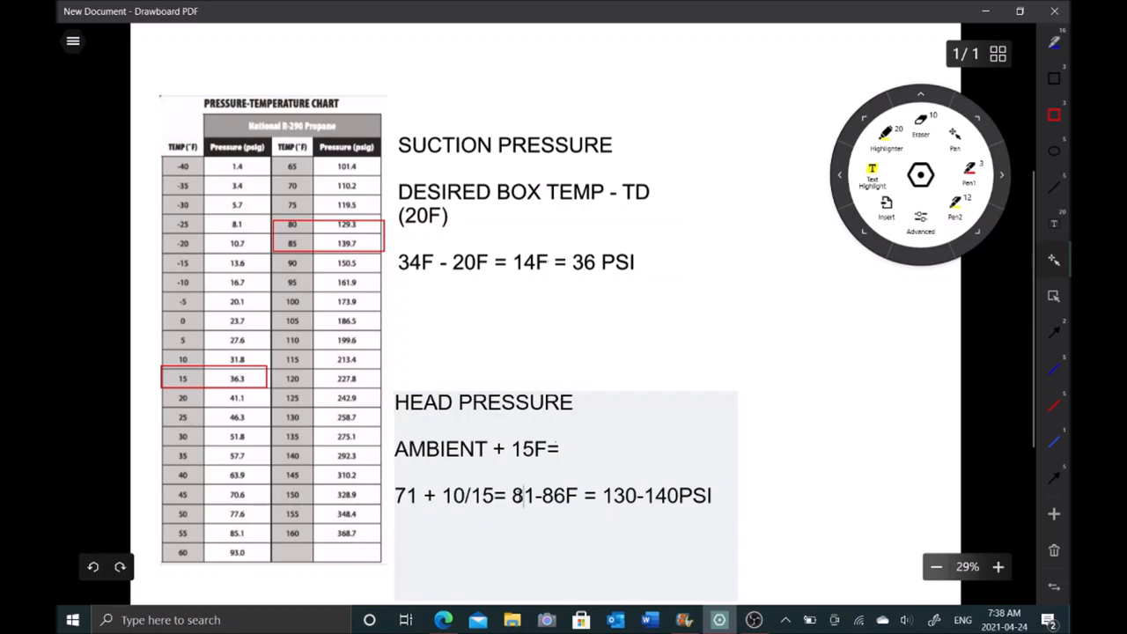
{"action": "double_click", "coordinate": [570, 495]}
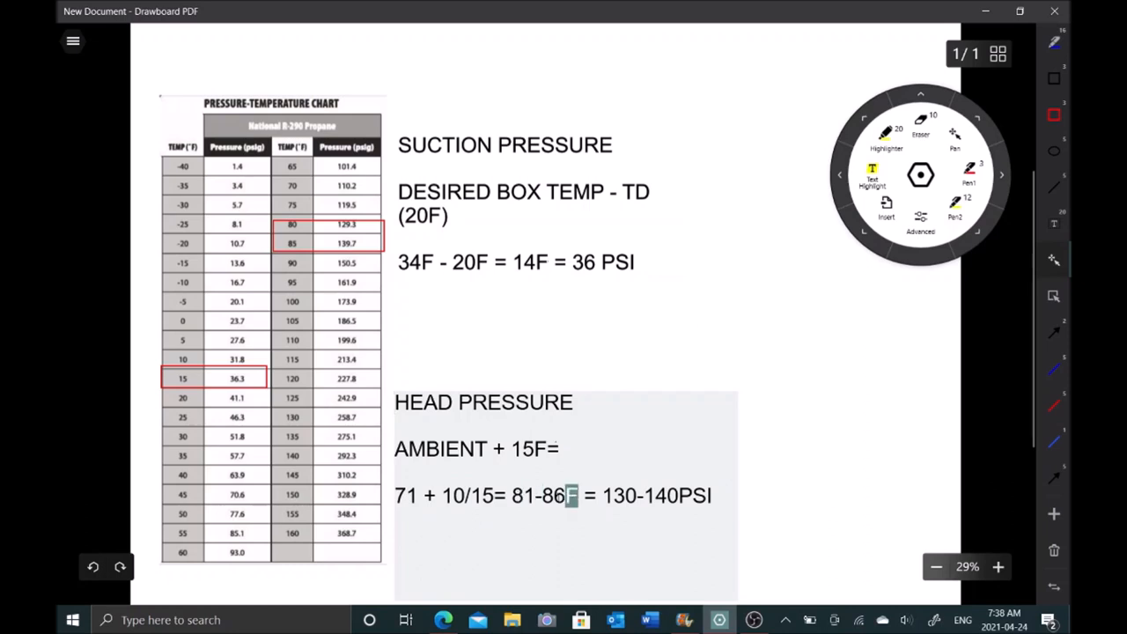